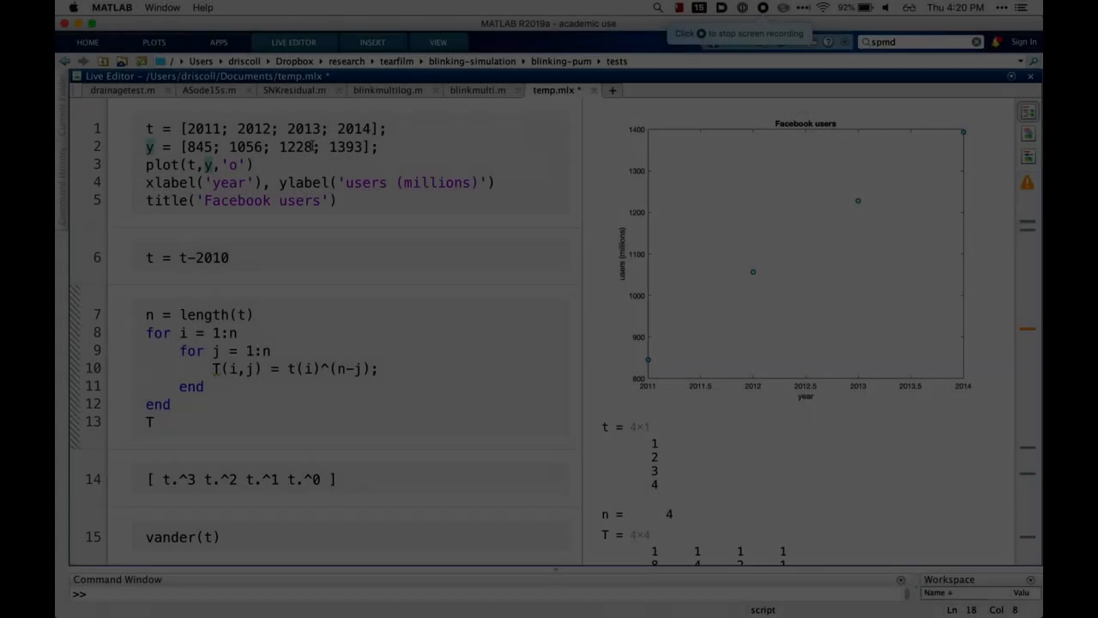
left_click(197, 129)
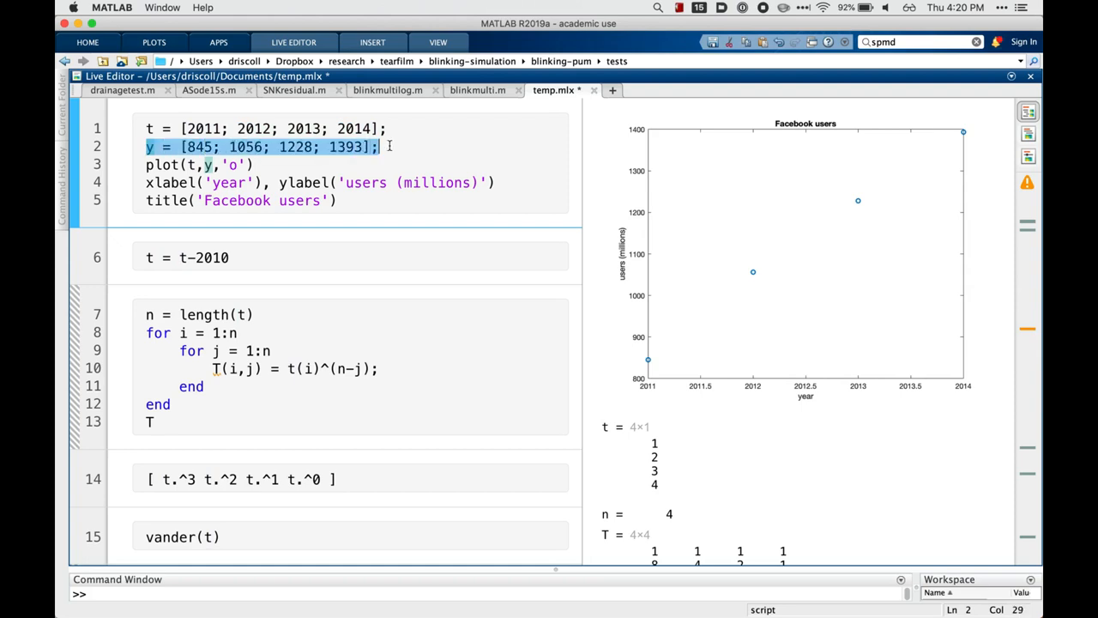
mouse_move(193, 181)
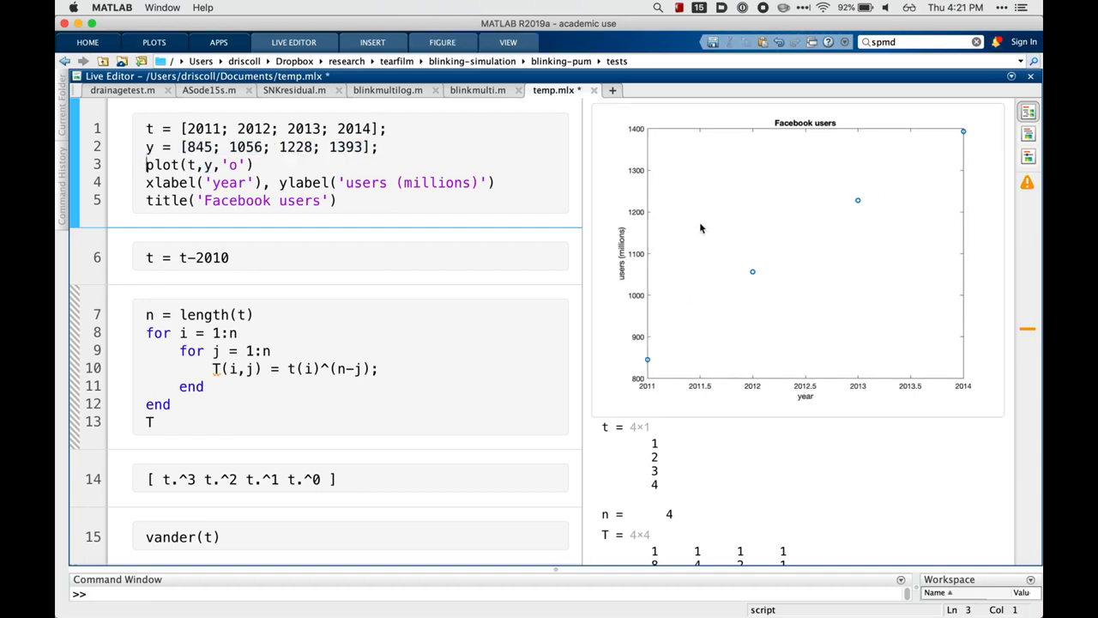
mouse_move(730, 346)
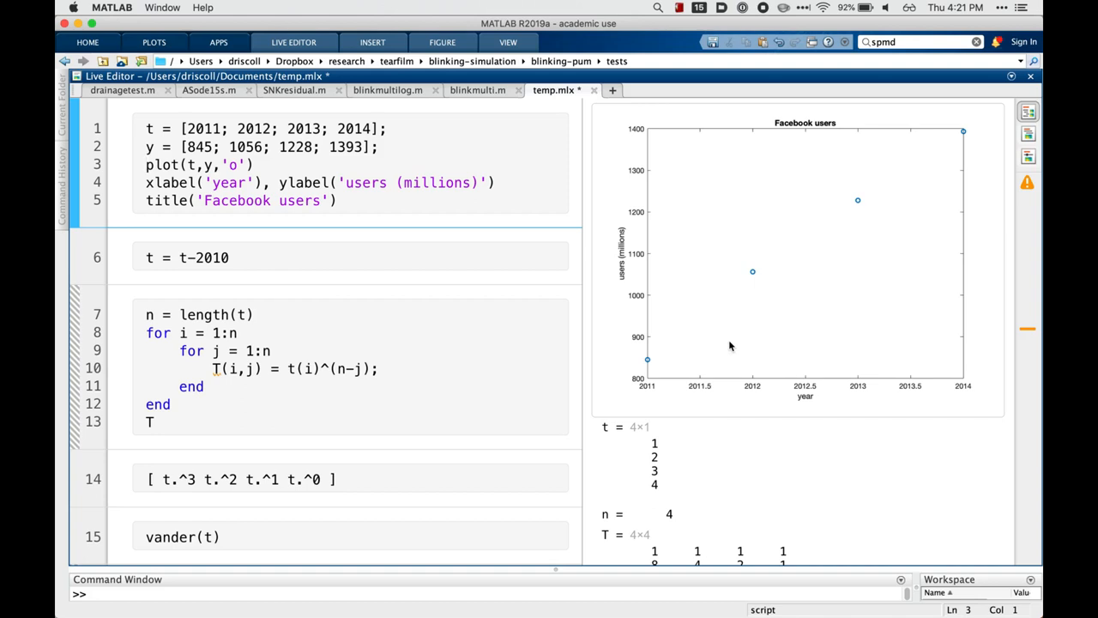
mouse_move(285, 292)
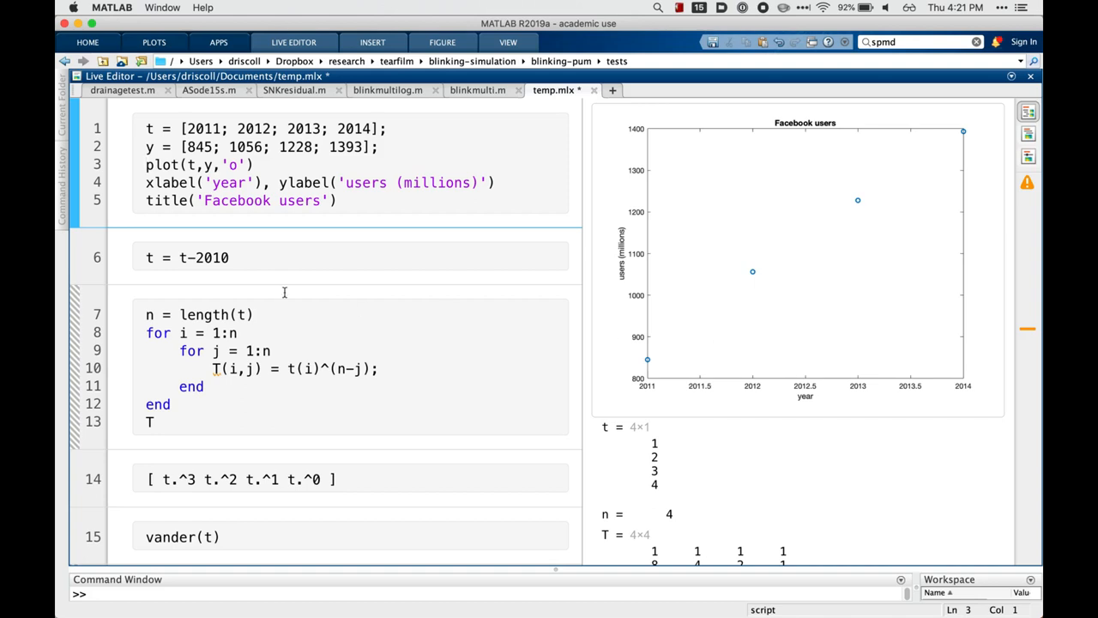
left_click(240, 257)
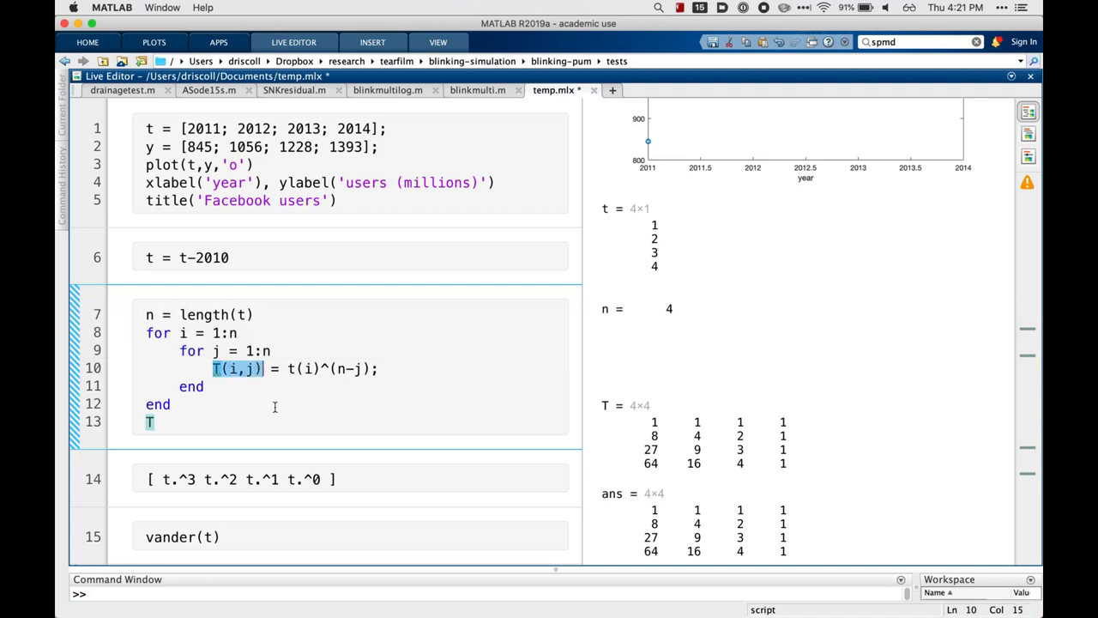
mouse_move(287, 395)
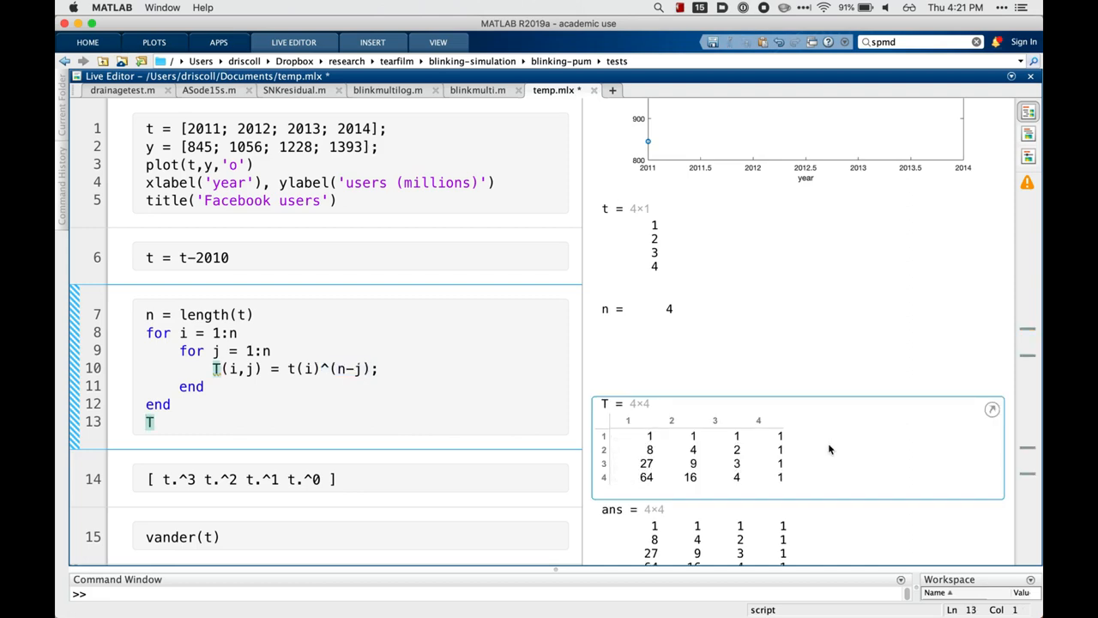
scroll("down", 3)
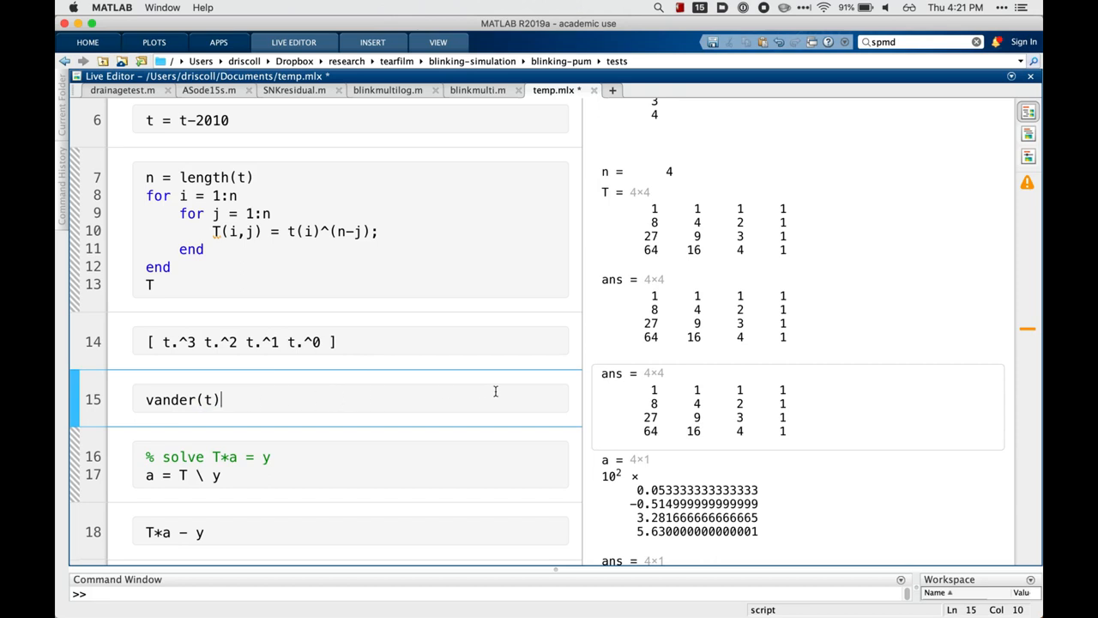
mouse_move(395, 410)
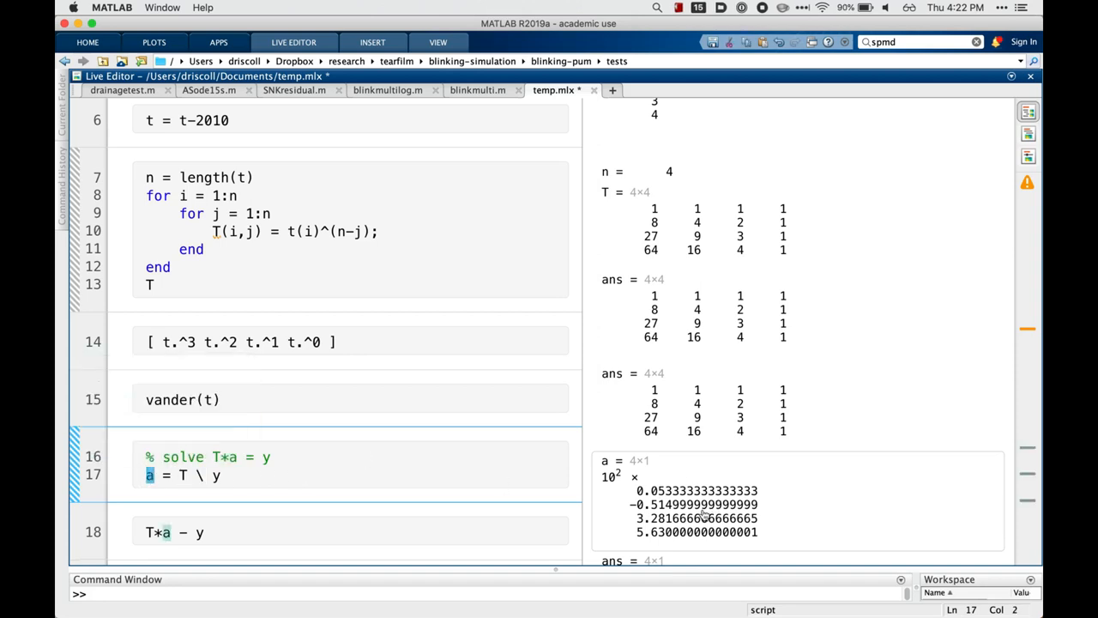
mouse_move(608, 512)
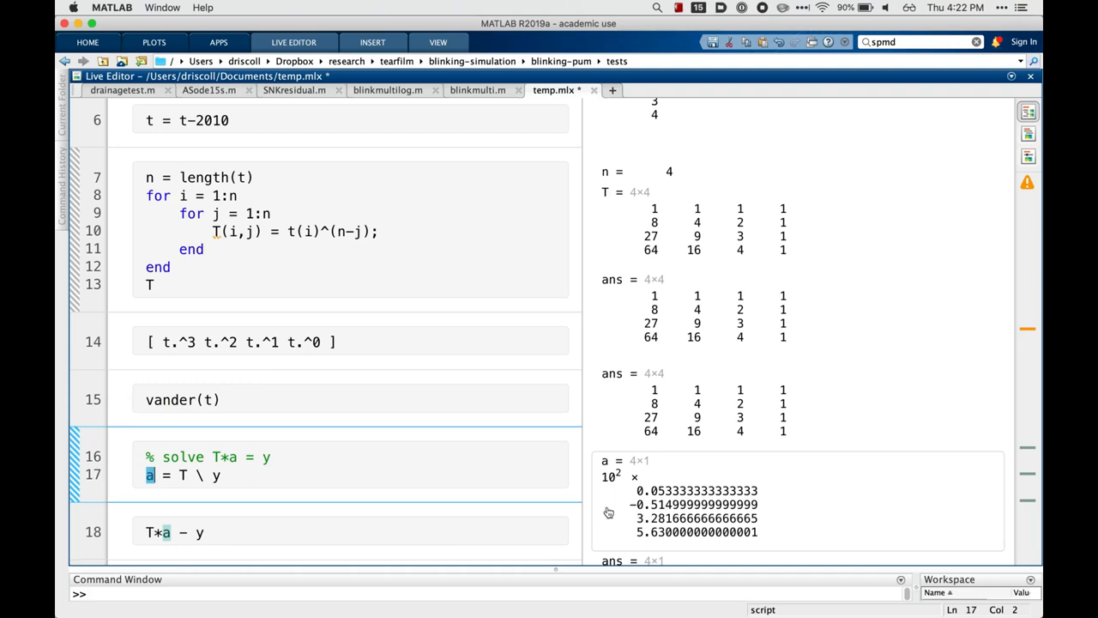